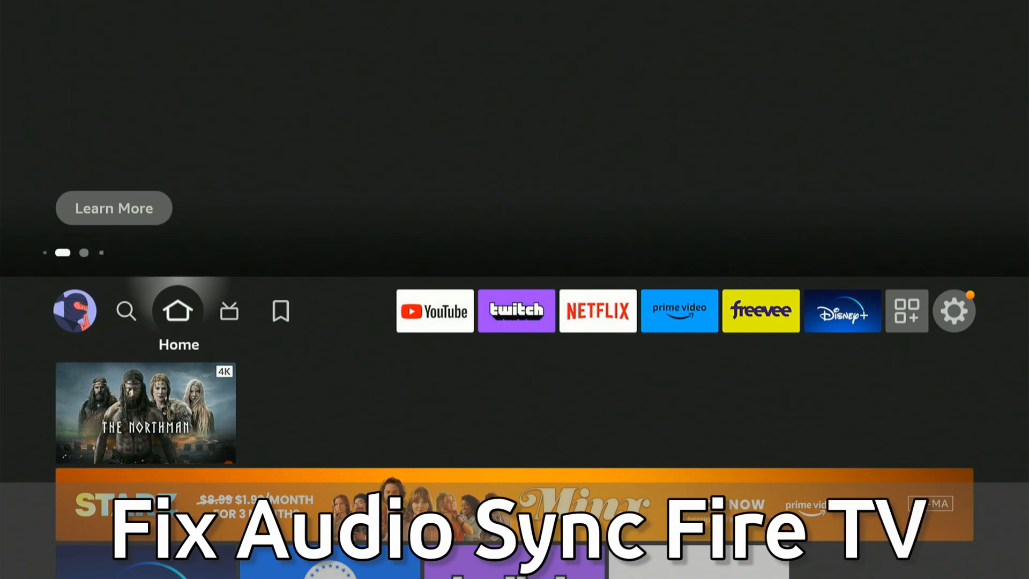
# Look at the Restart option under My Fire TV, then return to the Settings grid
pyautogui.click(280, 310)
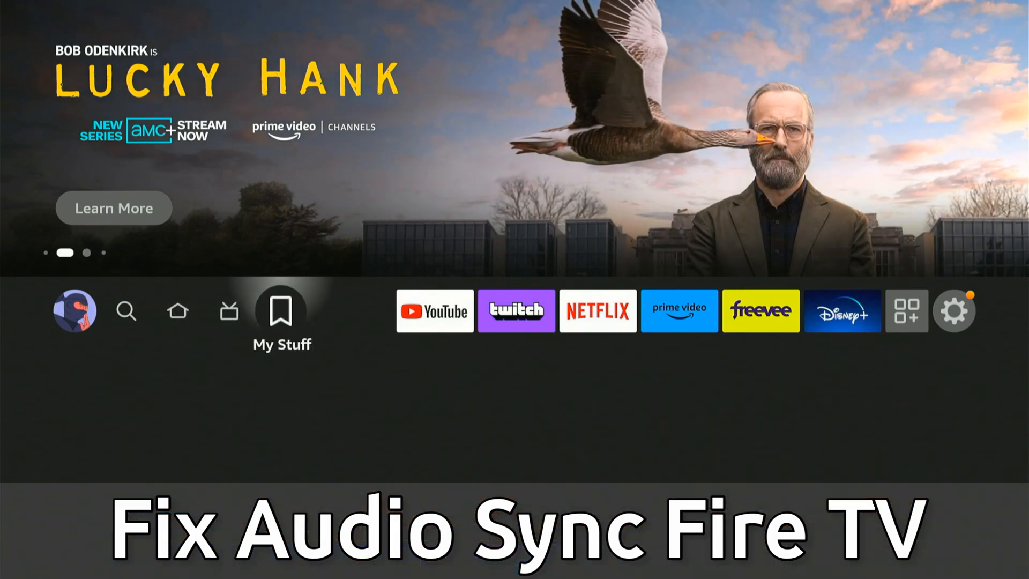
pyautogui.click(954, 310)
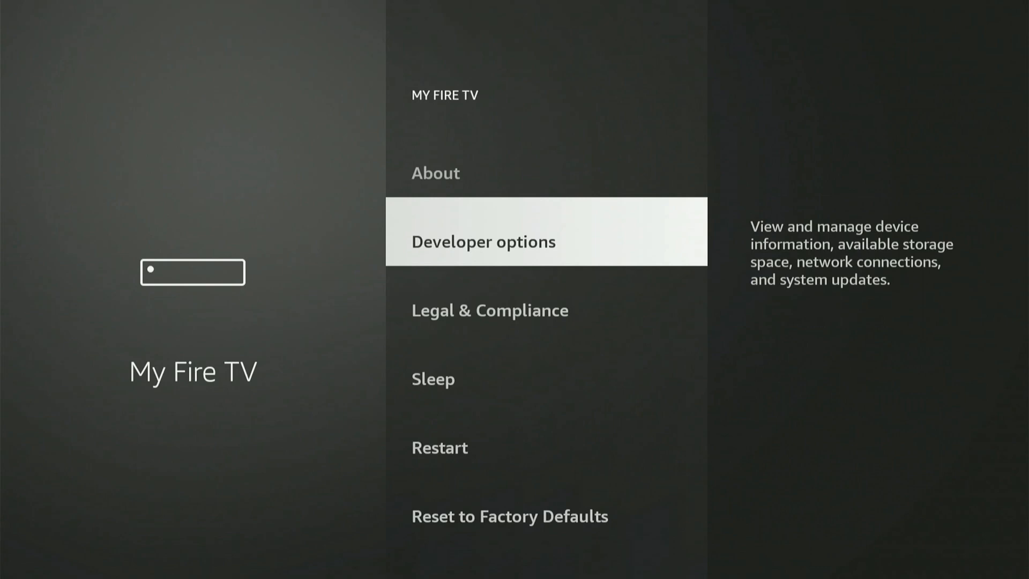
pyautogui.scroll(-3)
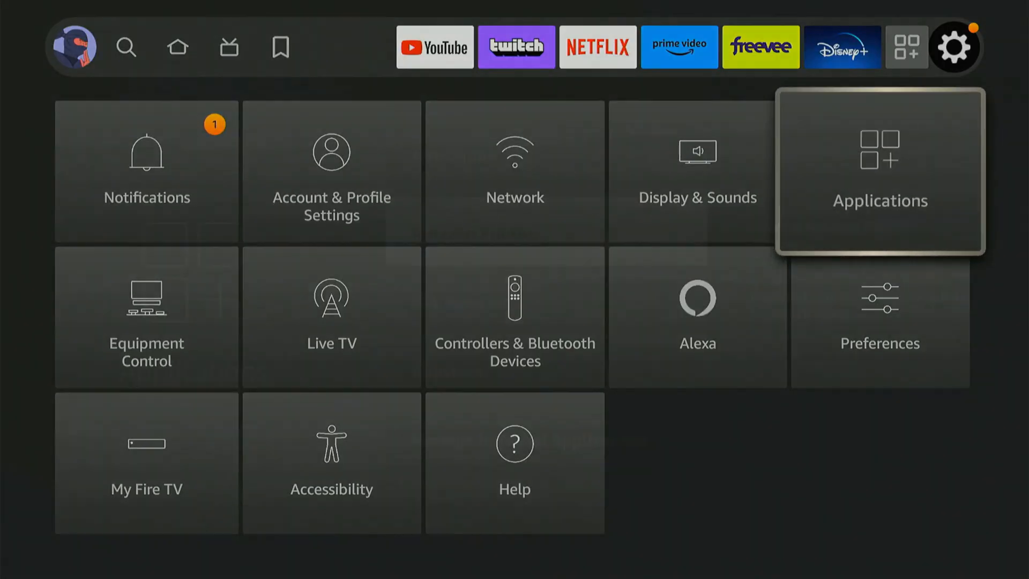
pyautogui.click(879, 172)
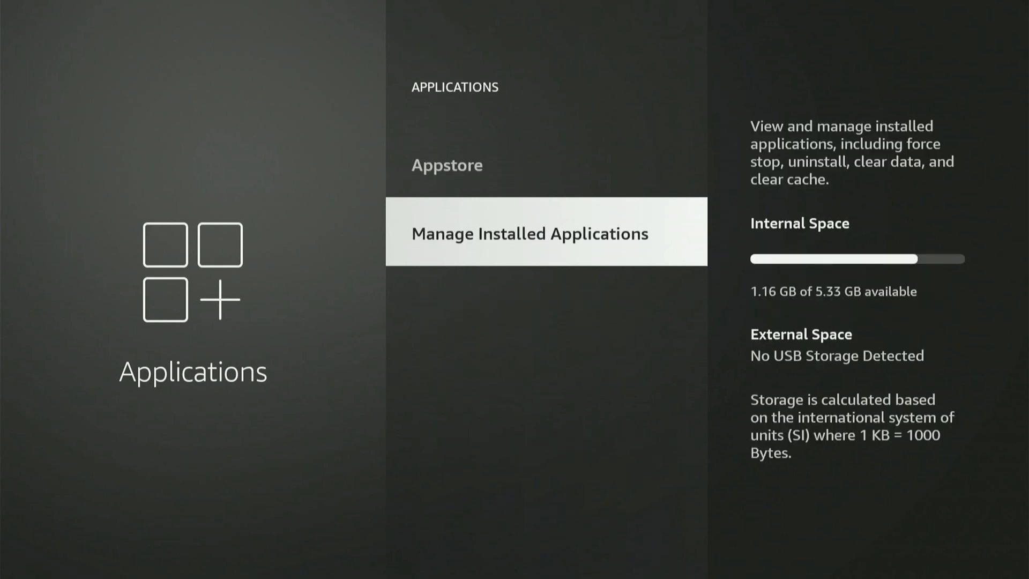
pyautogui.click(529, 232)
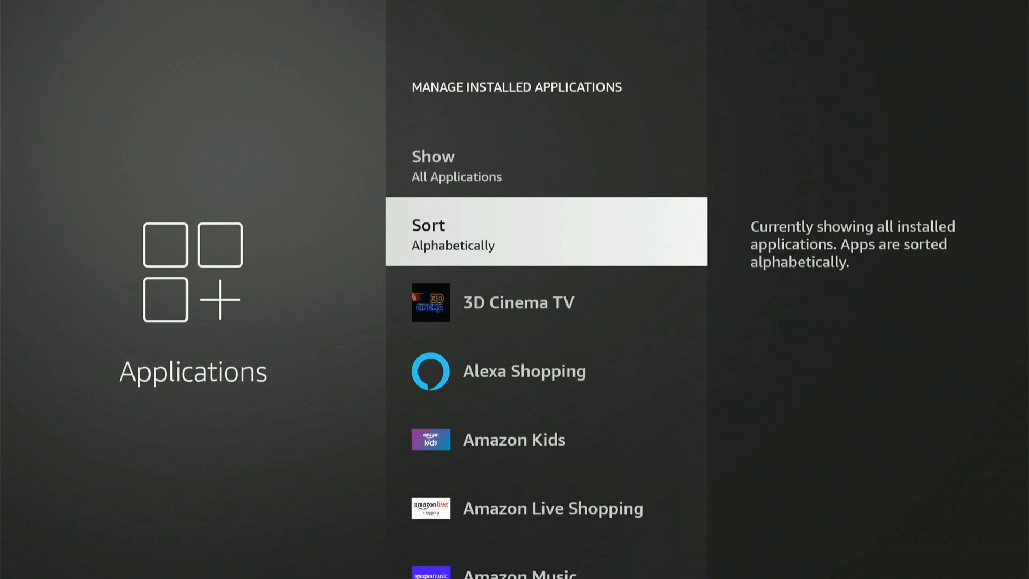
pyautogui.scroll(-3)
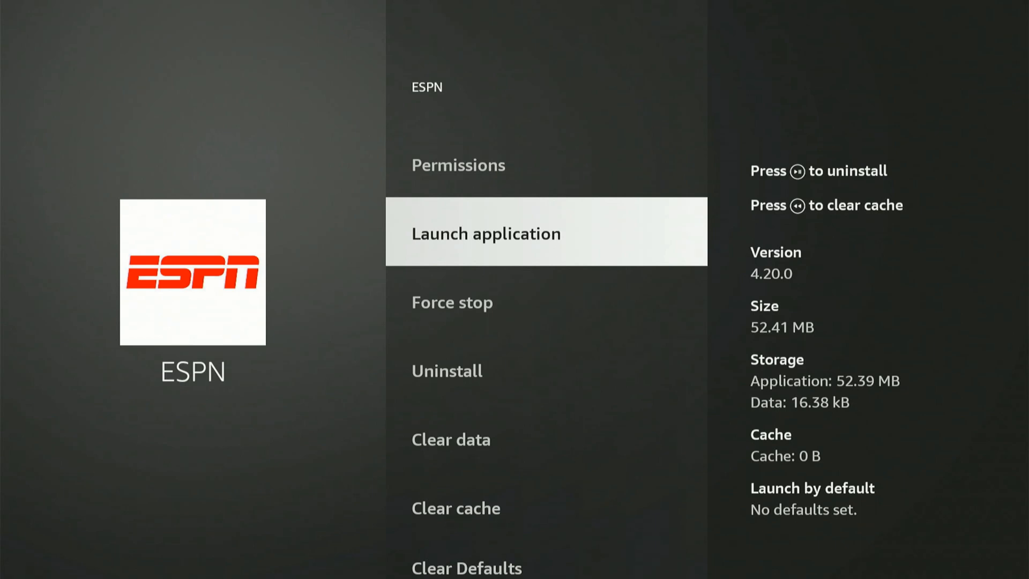
pyautogui.press('Back')
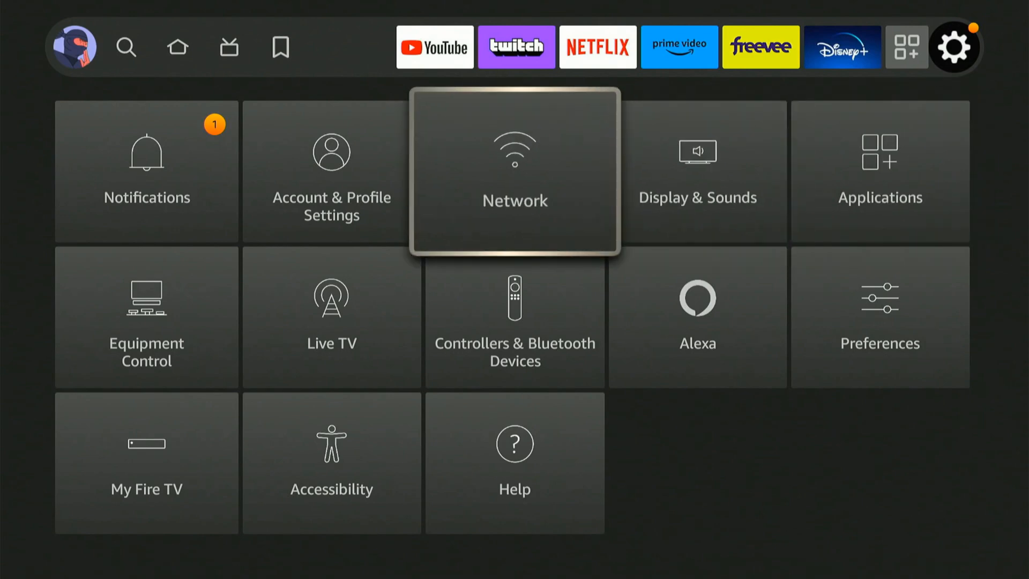
# Open Display & Sounds audio settings and scroll to AV Sync Tuning and back
pyautogui.click(697, 171)
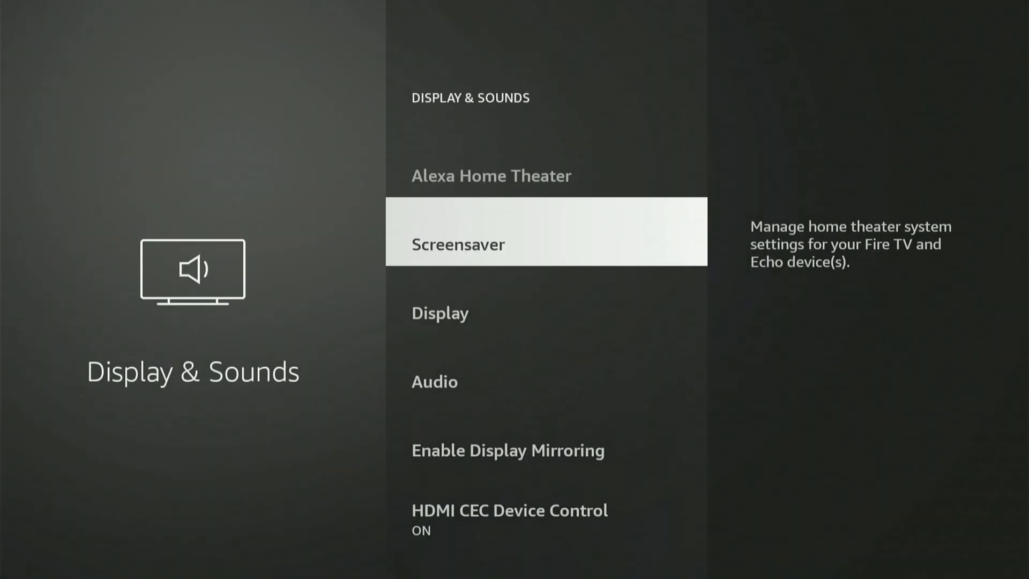
pyautogui.scroll(-3)
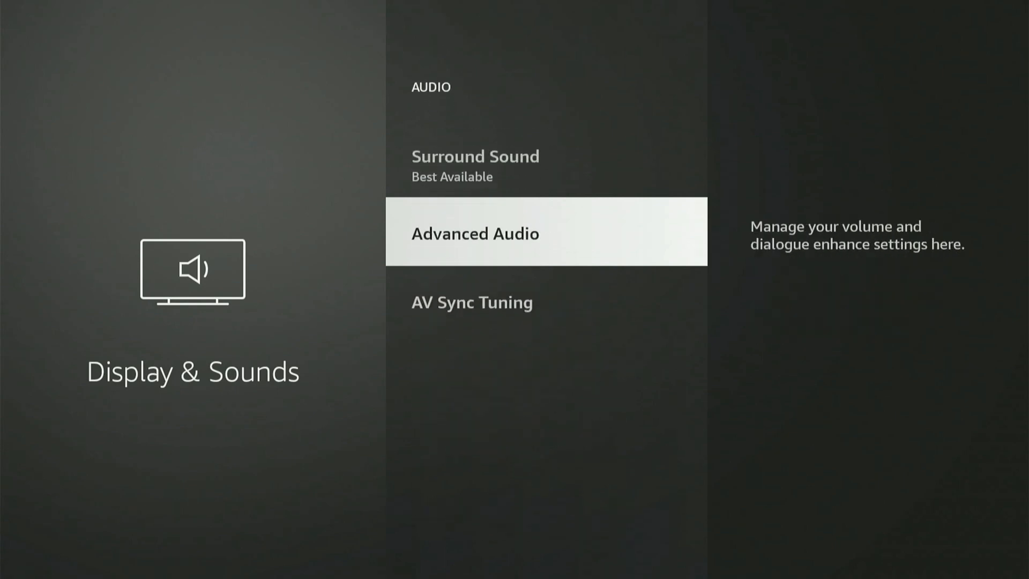
pyautogui.click(472, 301)
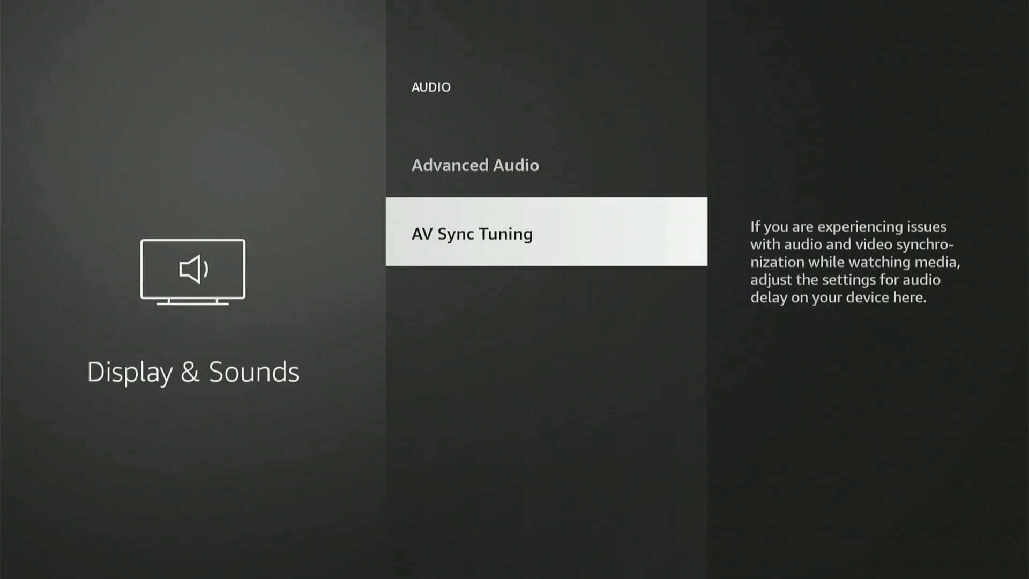
pyautogui.scroll(3)
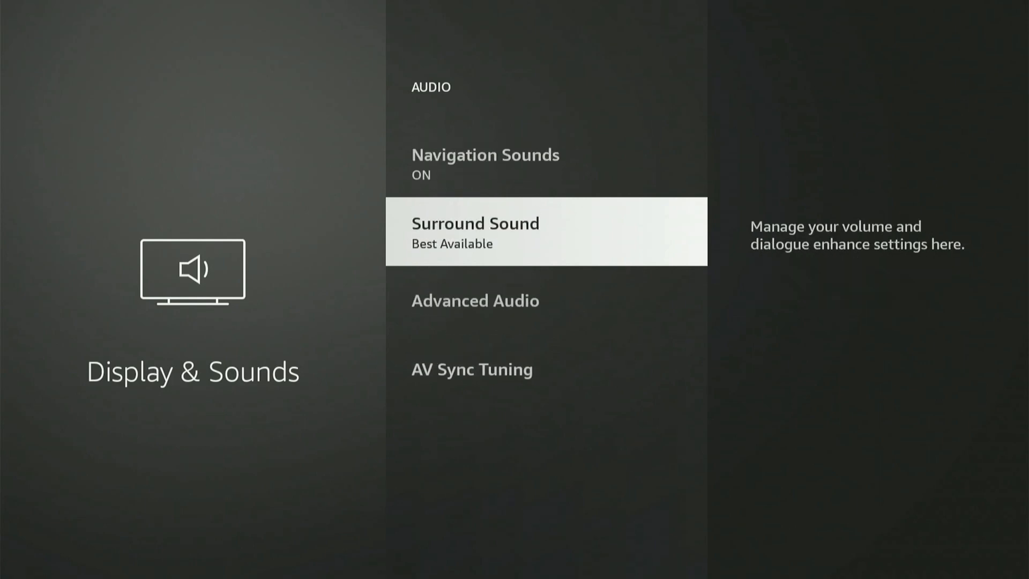
# View the Surround Sound choices and Advanced Audio options, including Dialogue Enhancer
pyautogui.click(476, 231)
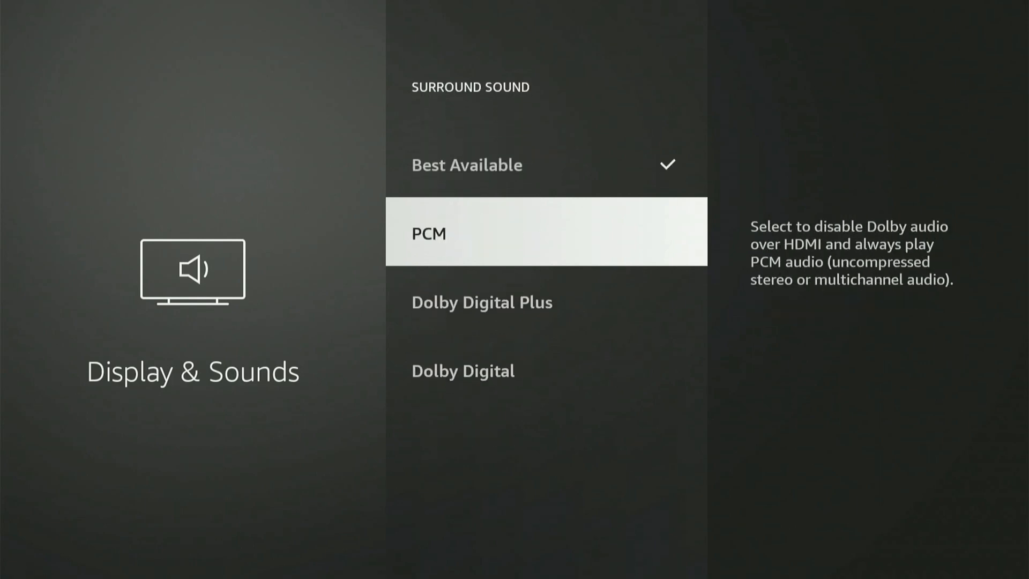
pyautogui.press('Back')
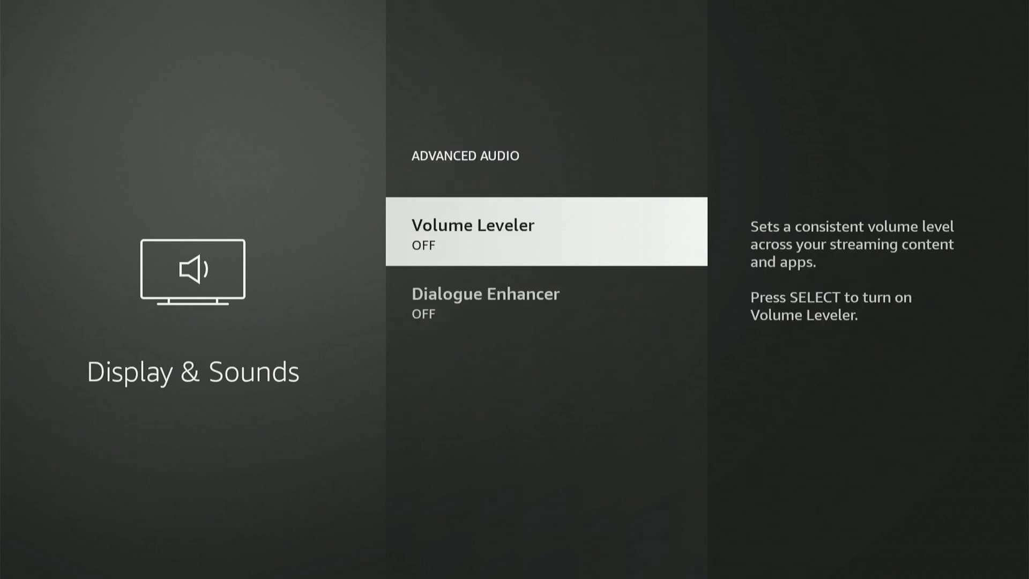
pyautogui.press('Down')
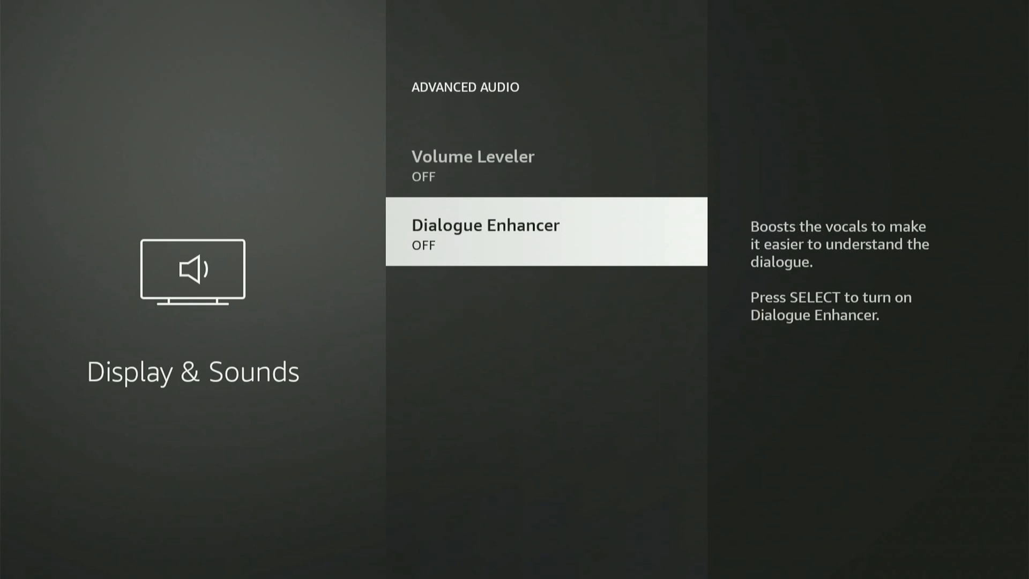
# Back out through the audio menus to the main Settings overview
pyautogui.press('Back')
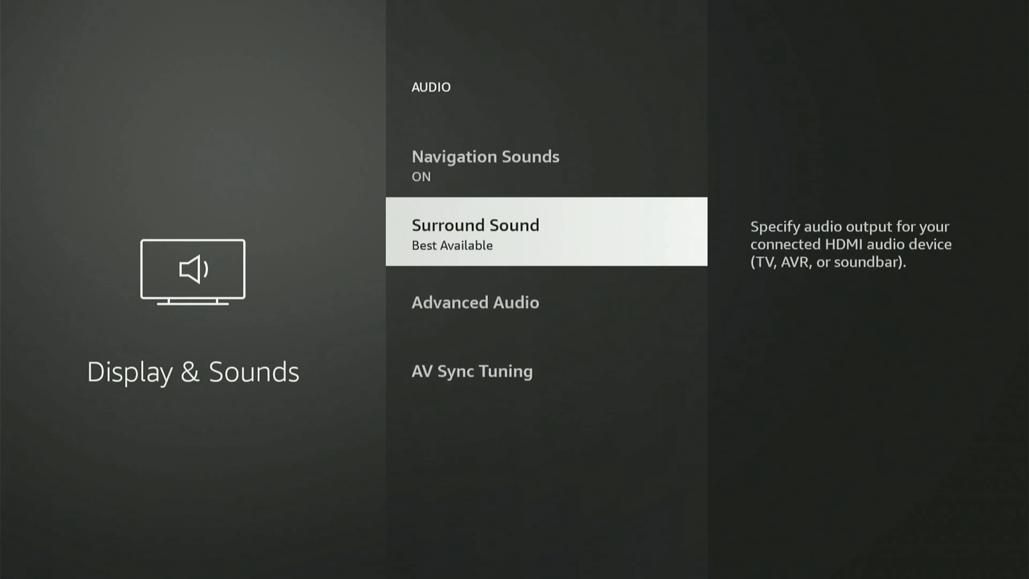
pyautogui.press('Back')
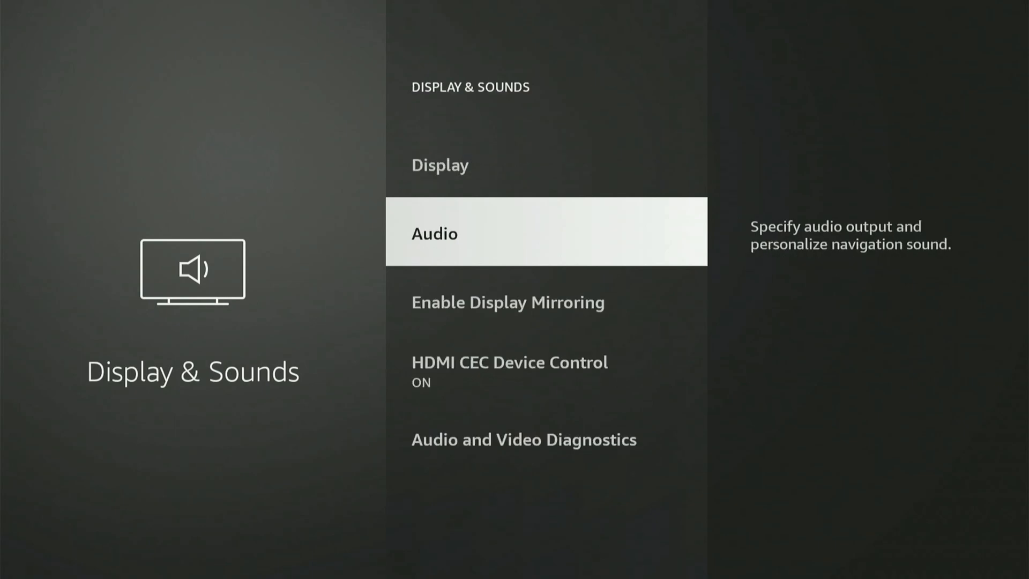
pyautogui.press('Back')
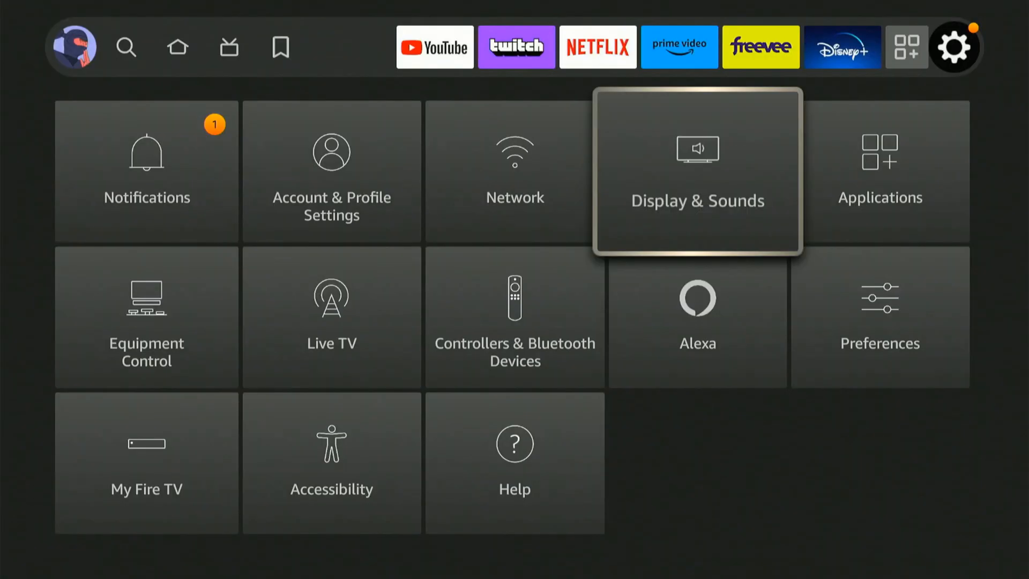